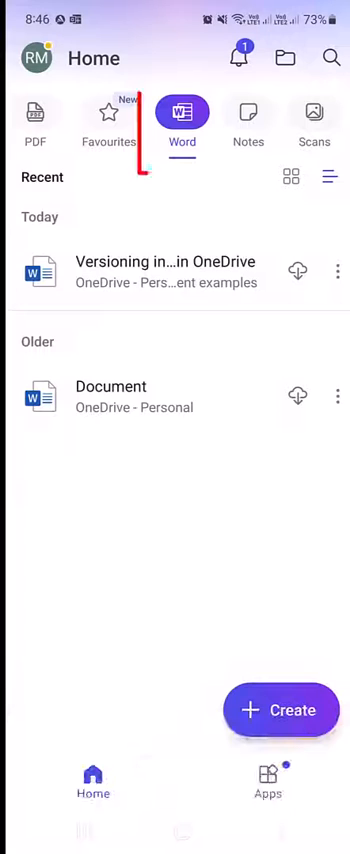
Filter recent files to Word and open the 'Versioning in Word' document
click(182, 120)
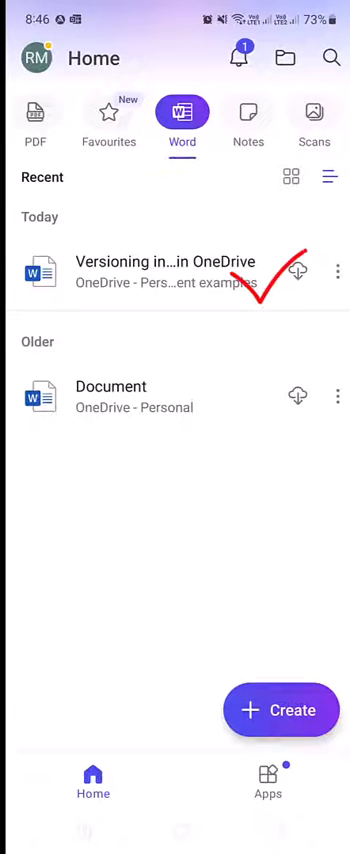
click(160, 270)
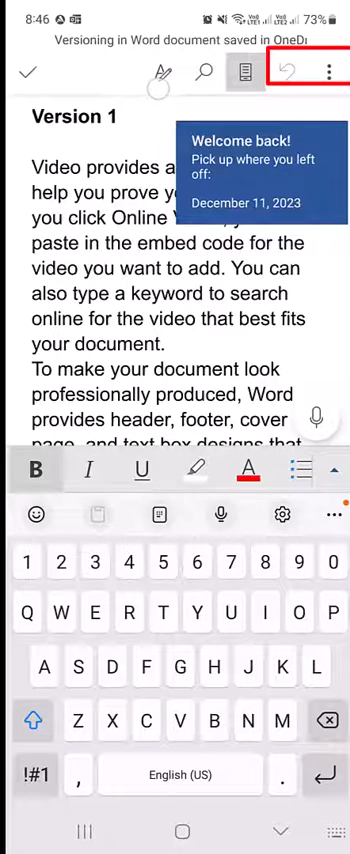
Export the document as a PDF into Internal storage > Documents via Save as PDF
click(332, 72)
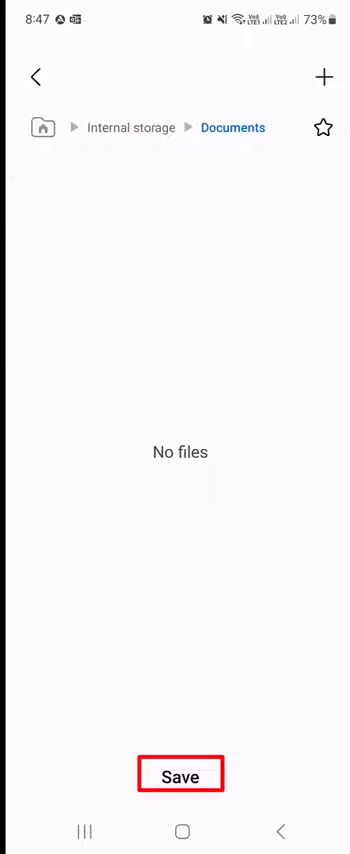
click(180, 776)
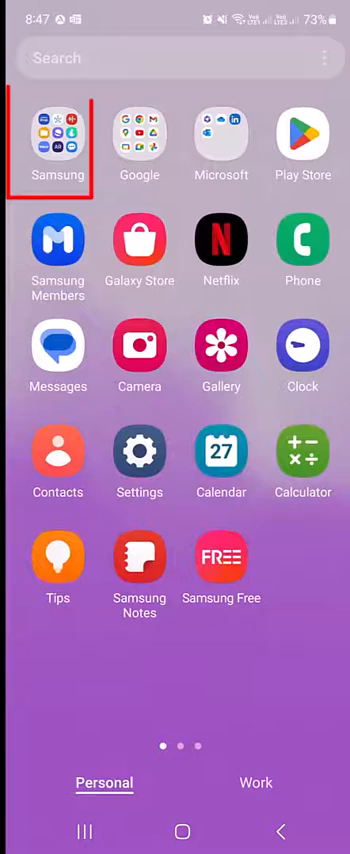
Launch My Files from the Samsung folder and select the newly saved 'Versioning in Word' PDF
click(56, 138)
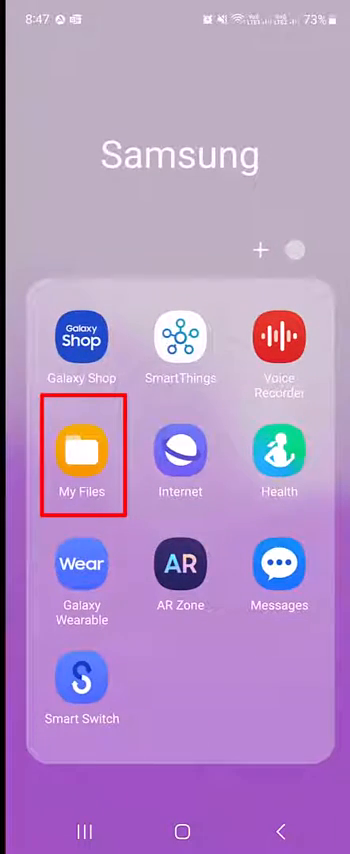
click(80, 446)
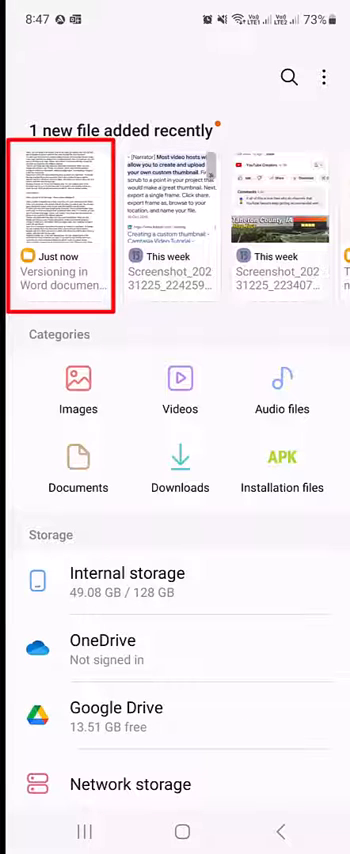
click(56, 210)
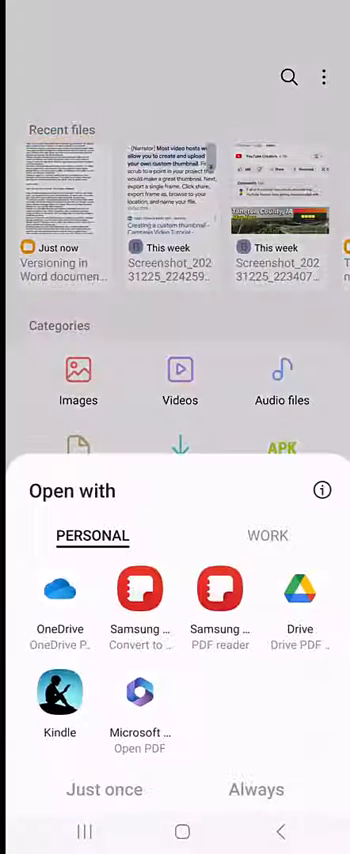
Choose Samsung Notes PDF reader for this one time and follow the prompt to grant file access
click(220, 600)
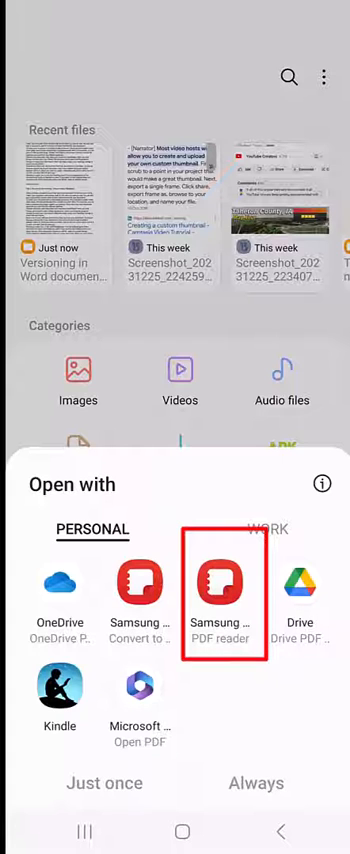
click(220, 600)
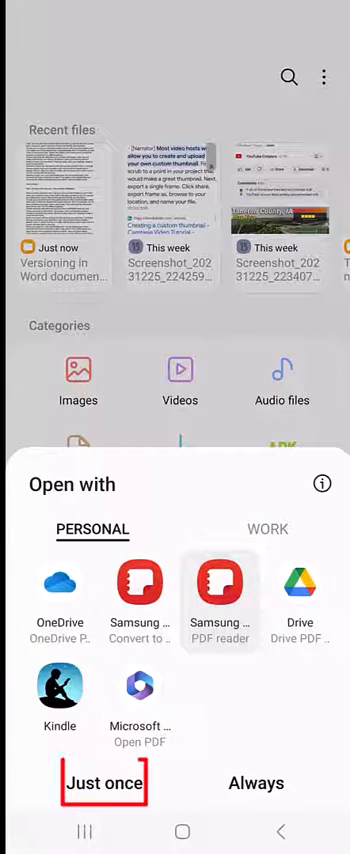
click(102, 784)
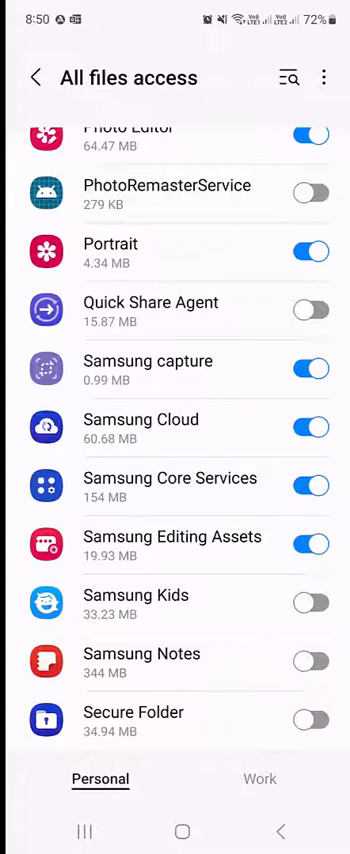
Allow Samsung Notes access to all files
click(312, 660)
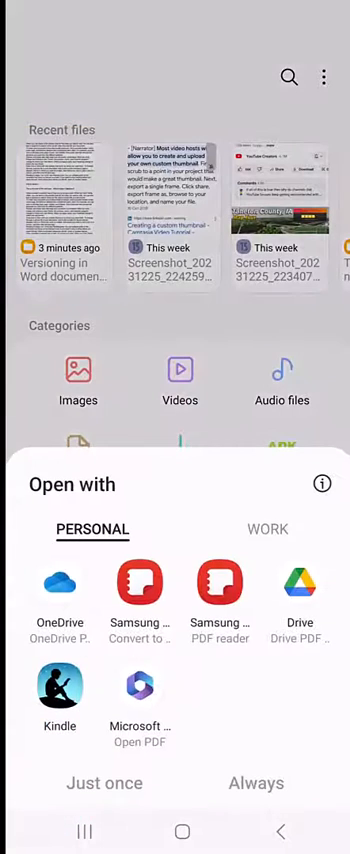
Open the PDF in Samsung Notes PDF reader just once and confirm to view the Version 1 text
click(220, 584)
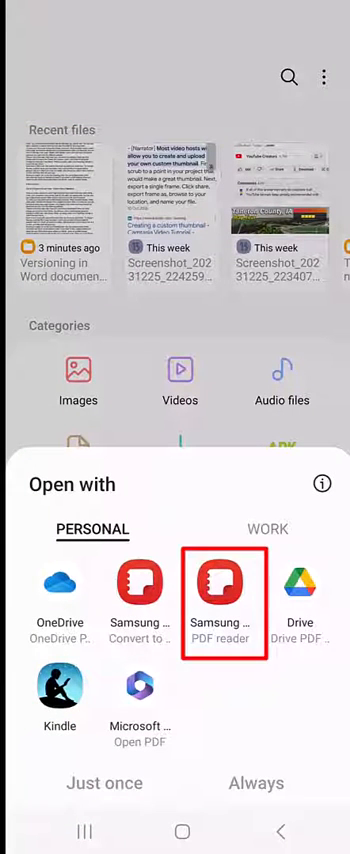
click(220, 596)
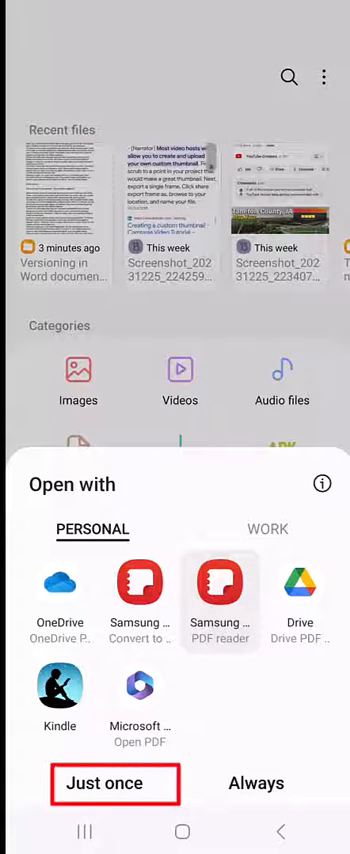
click(114, 784)
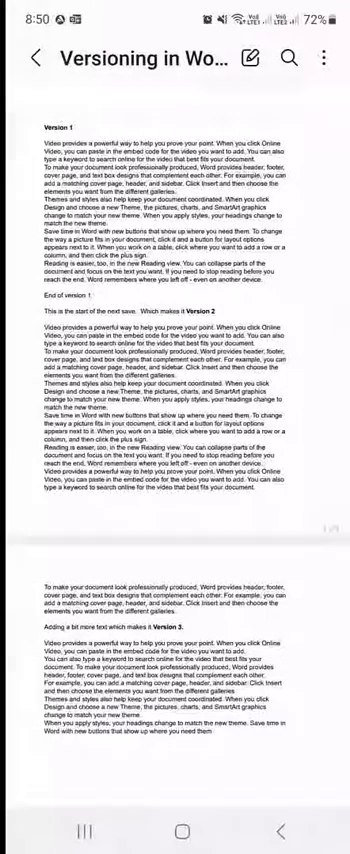